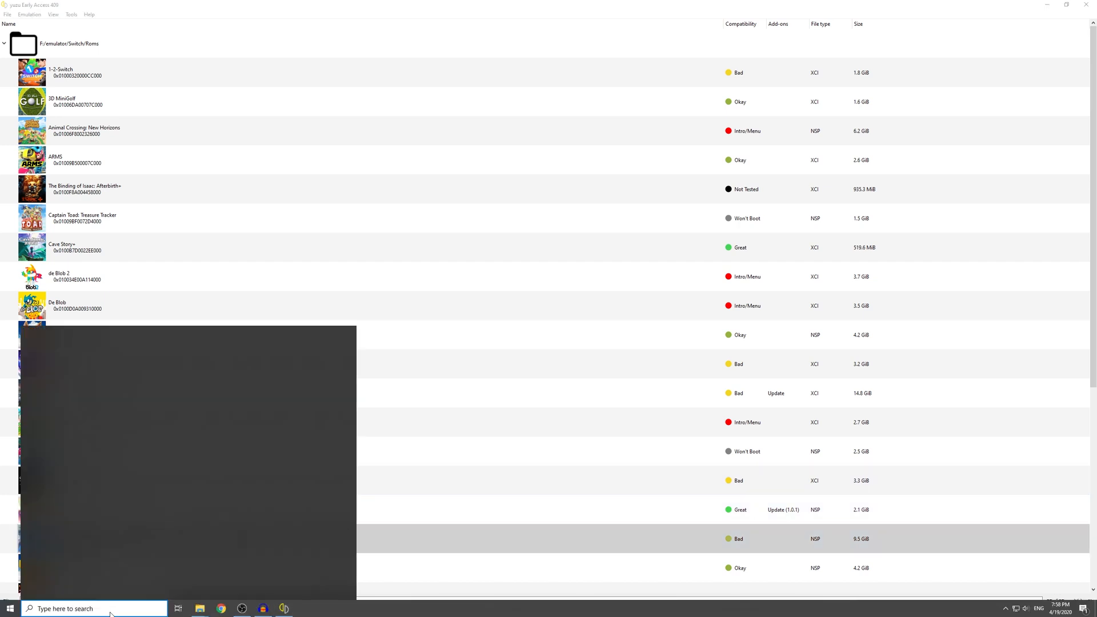
Step: Search the Start menu for 'yuzu' to find yuzu Early Access
{"action": "type", "text": "yuzu"}
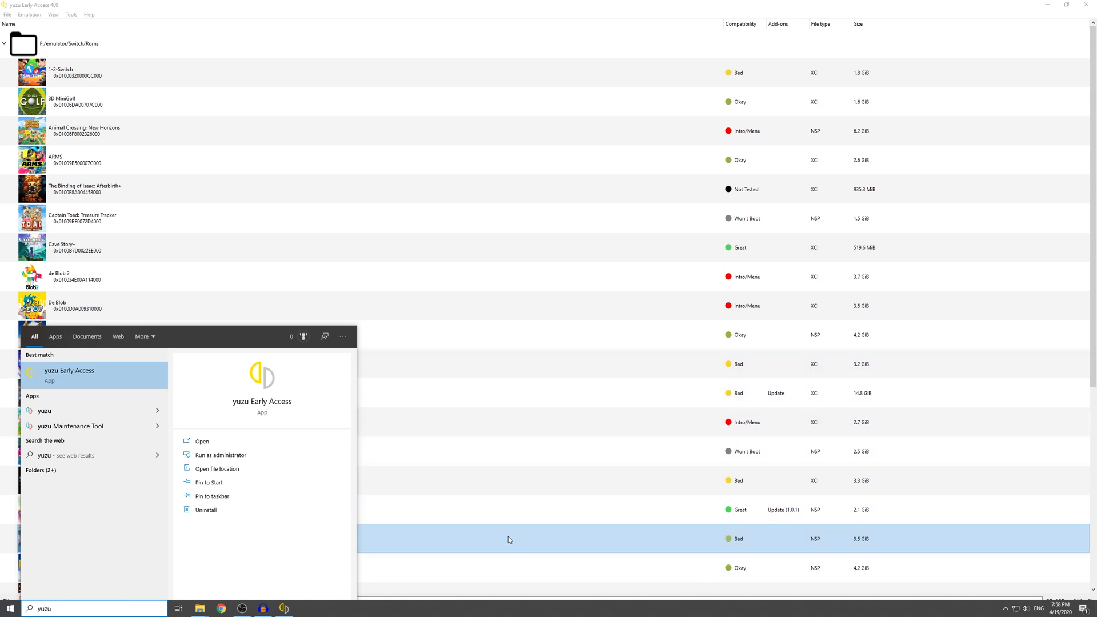
{"action": "mouse_move", "coordinate": [487, 544]}
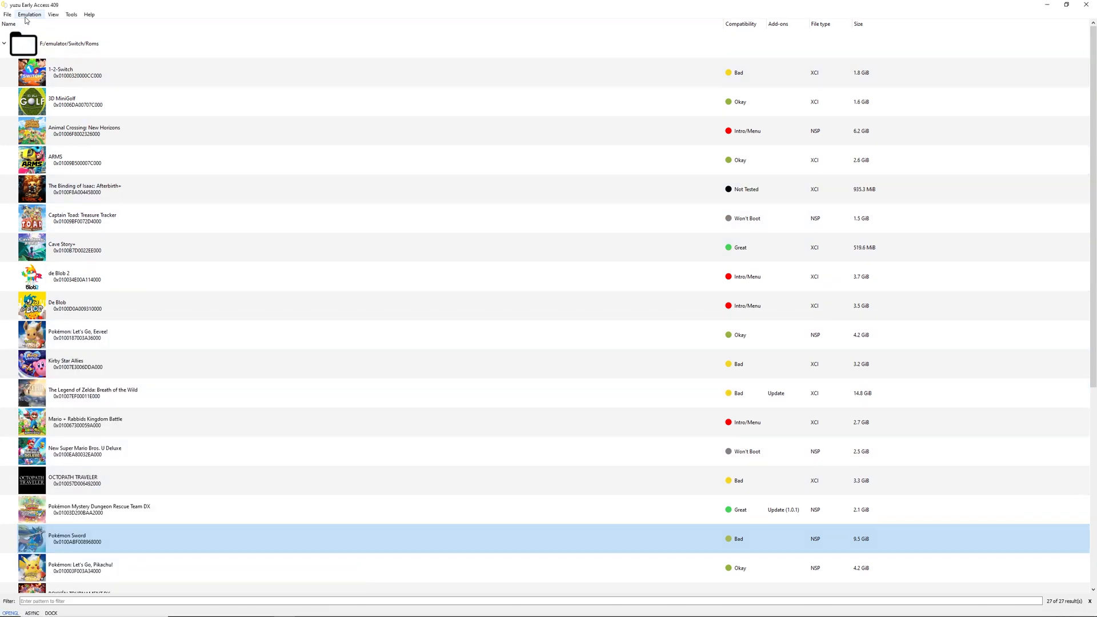
Step: Open yuzu Configuration and review the System and Graphics settings (OpenGL, asynchronous GPU emulation)
{"action": "left_click", "coordinate": [29, 13]}
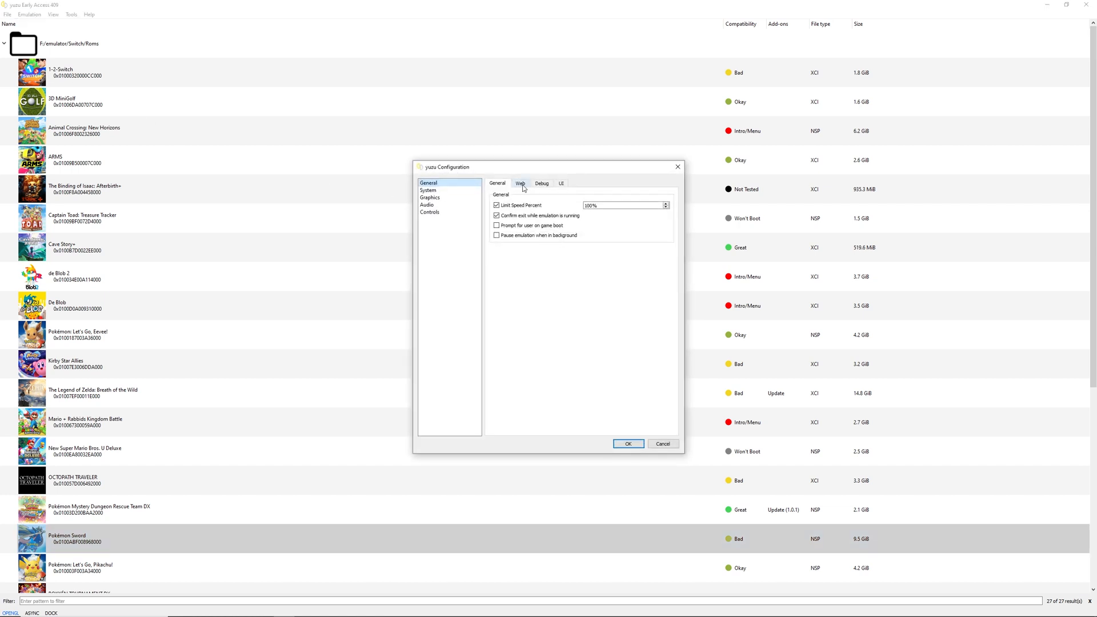
{"action": "left_click", "coordinate": [427, 190]}
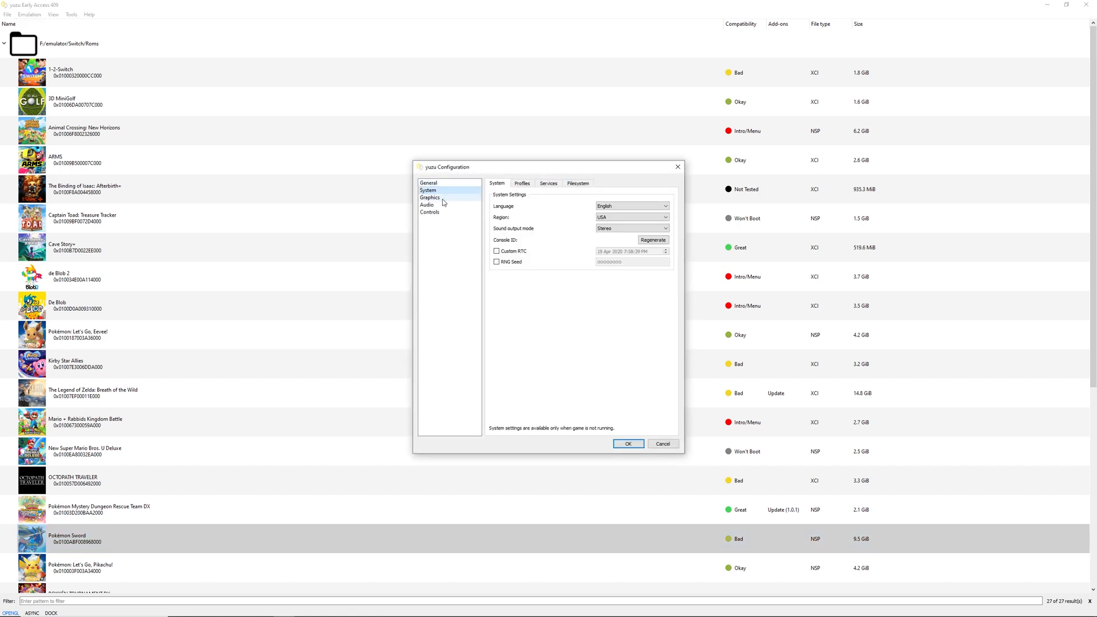
{"action": "left_click", "coordinate": [430, 197]}
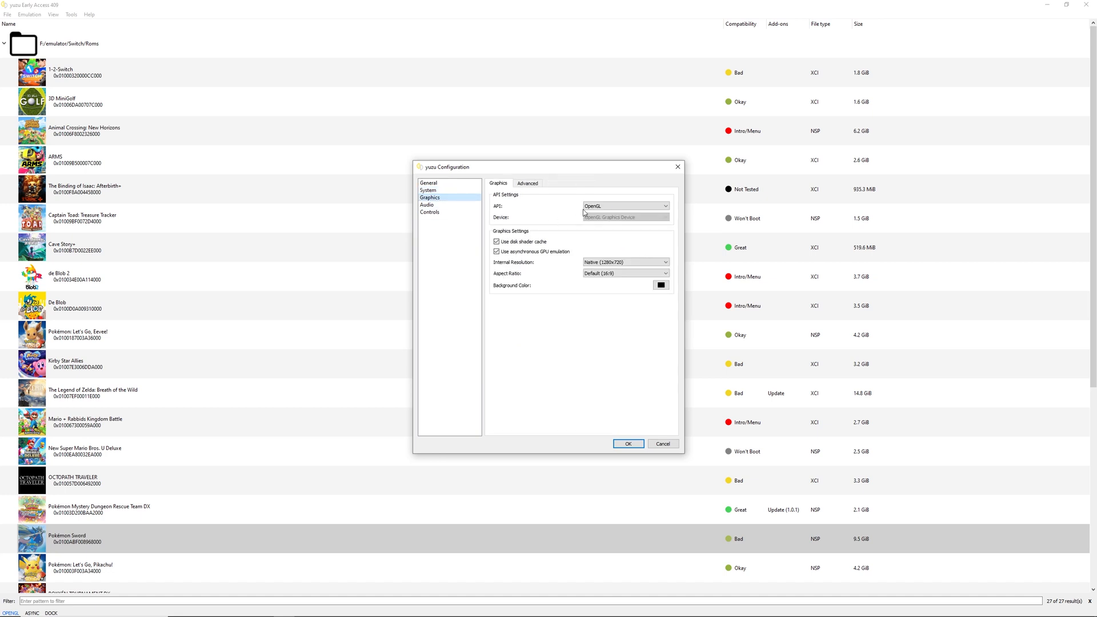
{"action": "mouse_move", "coordinate": [523, 257]}
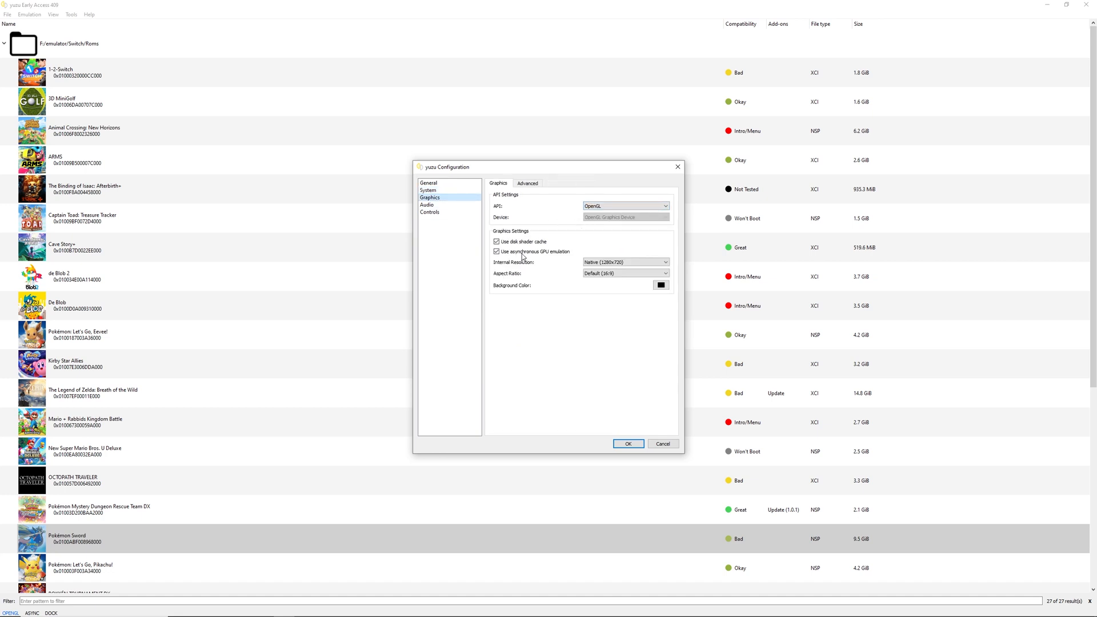
Step: Check Advanced graphics and Audio, then open the custom Controls input settings
{"action": "left_click", "coordinate": [528, 182]}
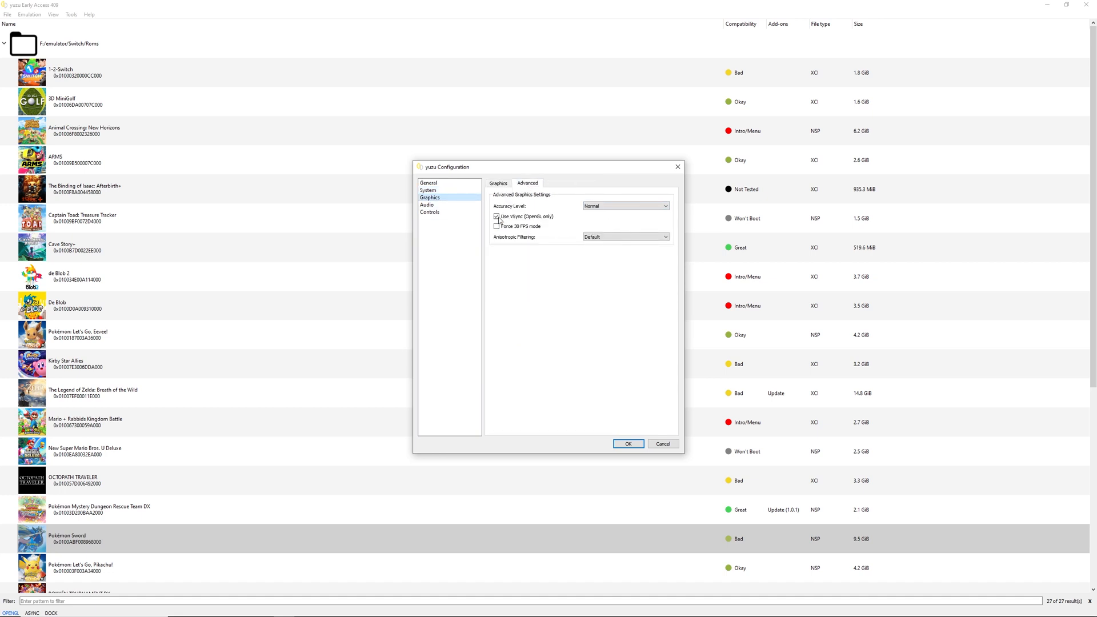
{"action": "left_click", "coordinate": [427, 205]}
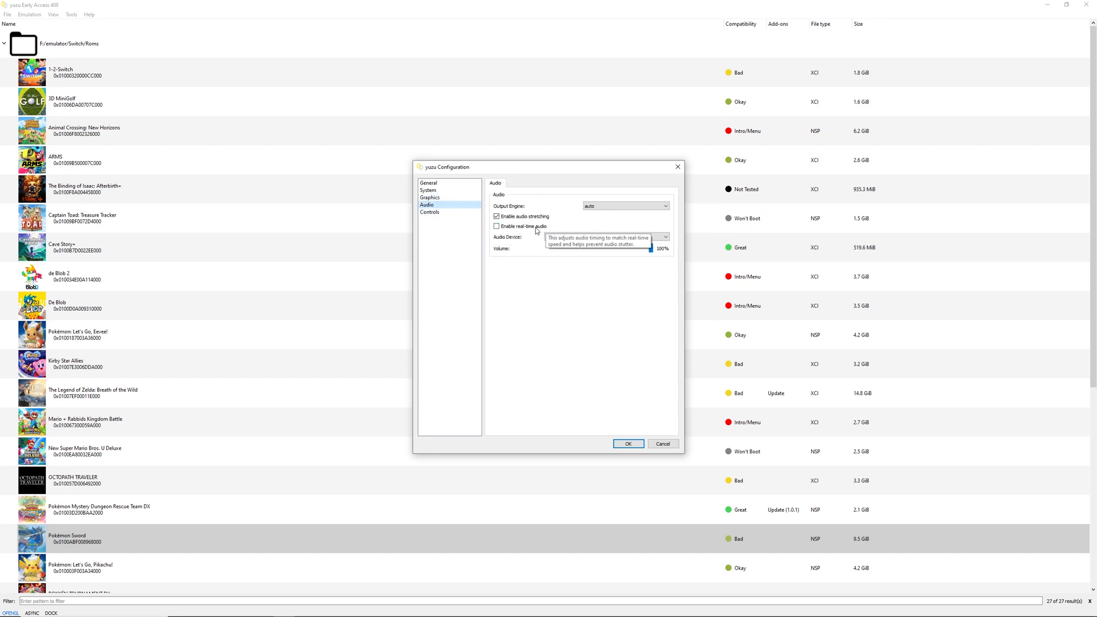
{"action": "left_click", "coordinate": [430, 212]}
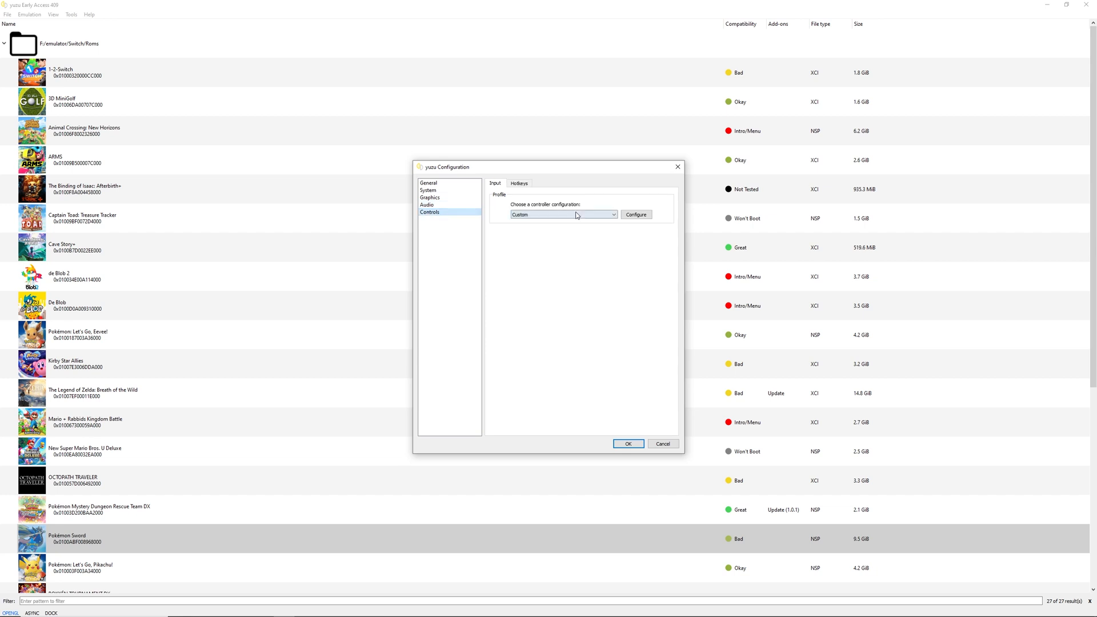
{"action": "left_click", "coordinate": [635, 214]}
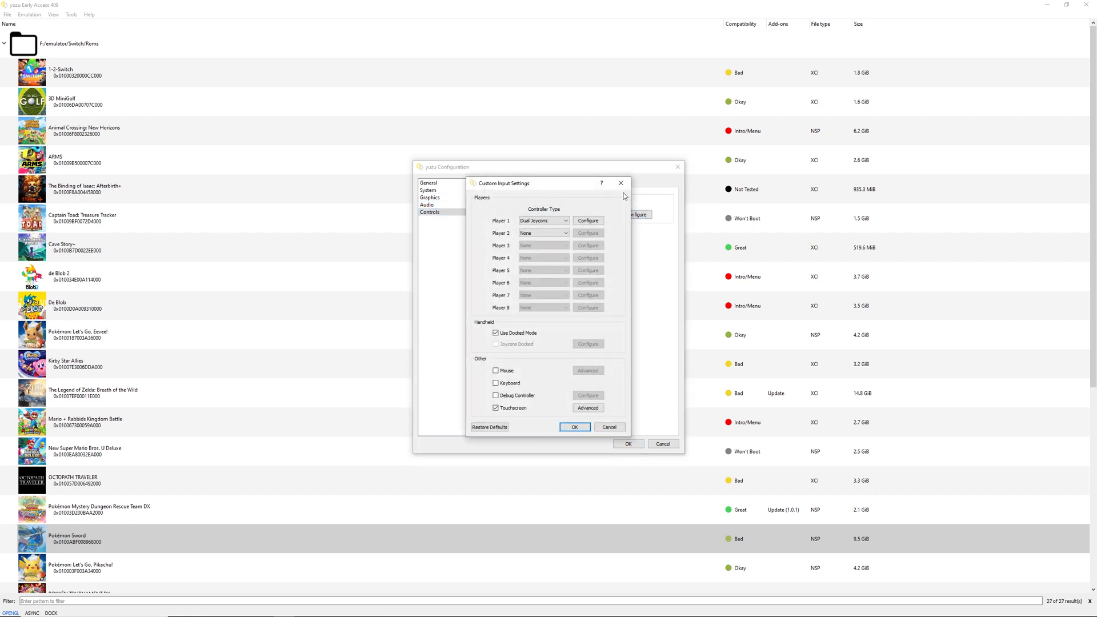
Step: Confirm Custom Input Settings and yuzu Configuration, then launch Pokémon Sword
{"action": "left_click", "coordinate": [575, 427]}
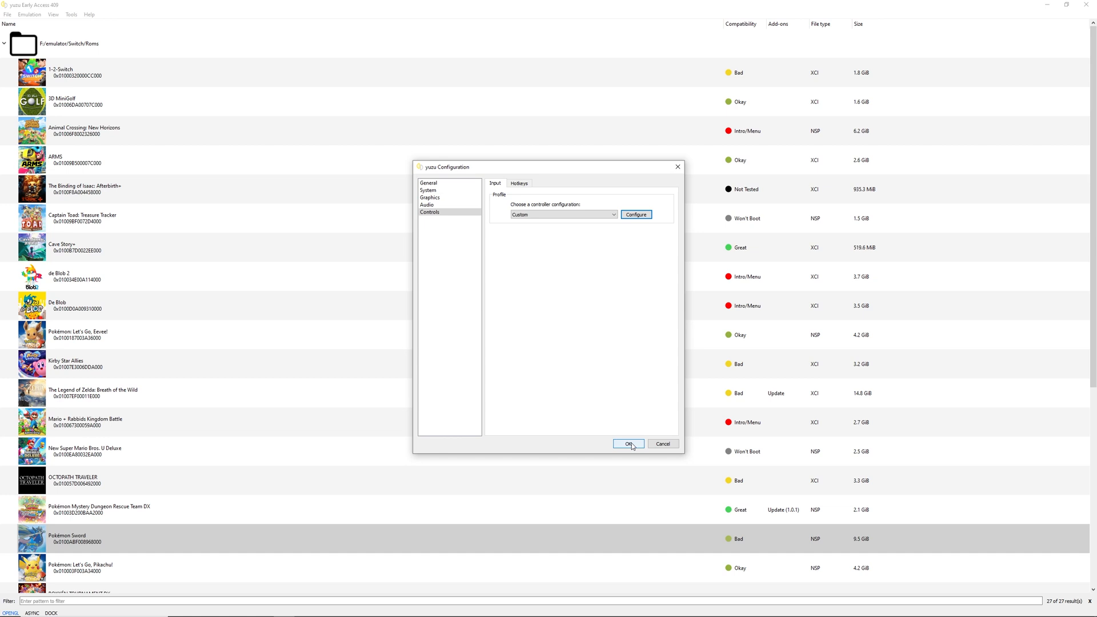
{"action": "left_click", "coordinate": [627, 443]}
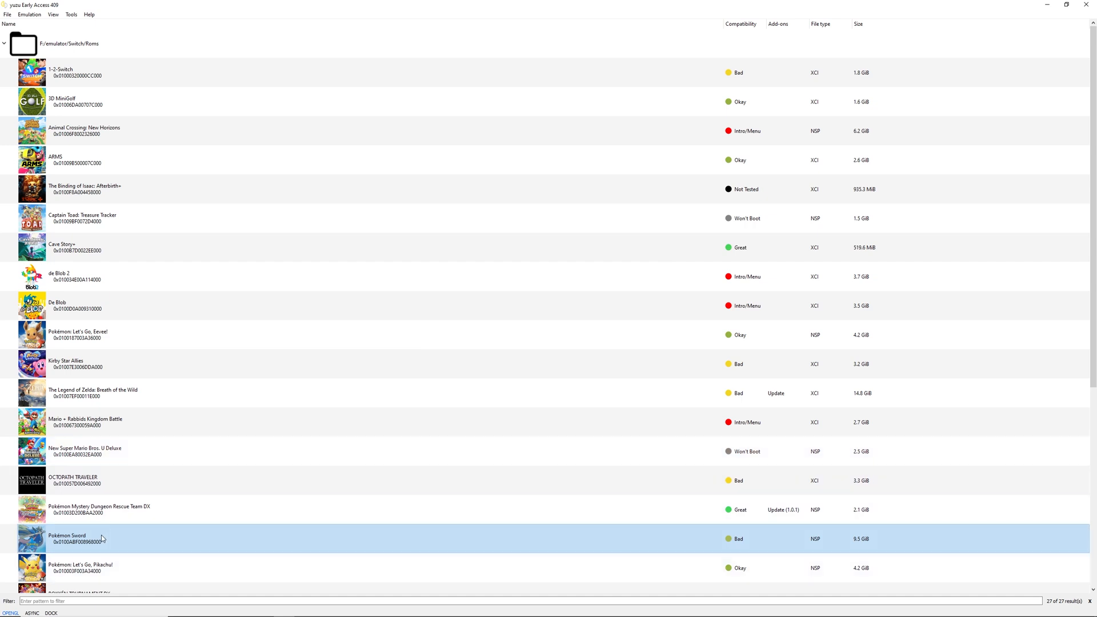
{"action": "double_click", "coordinate": [66, 538]}
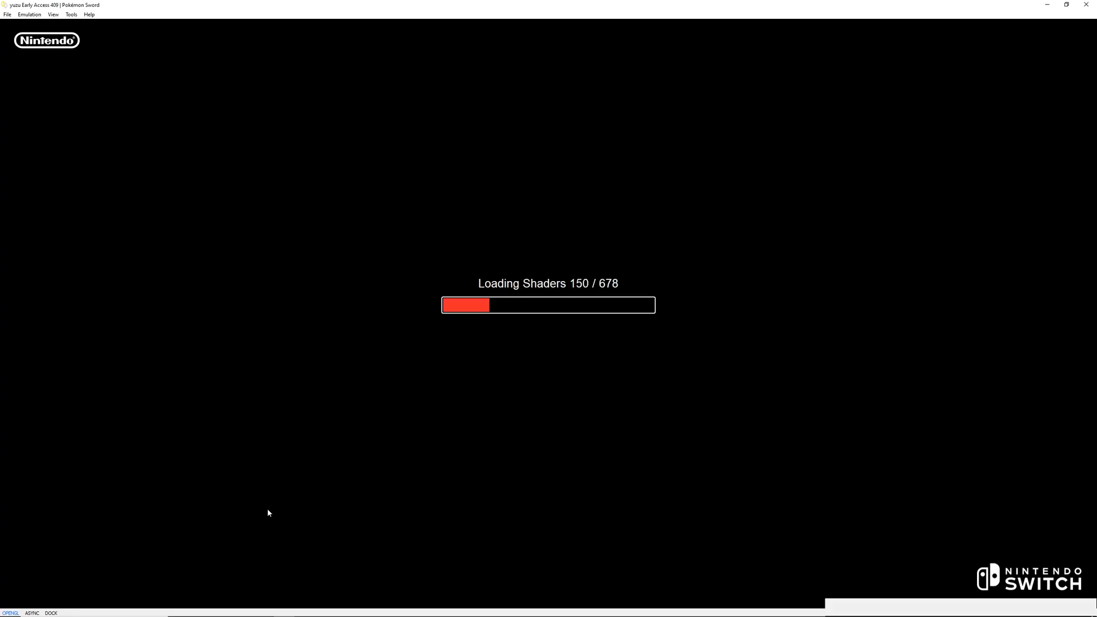